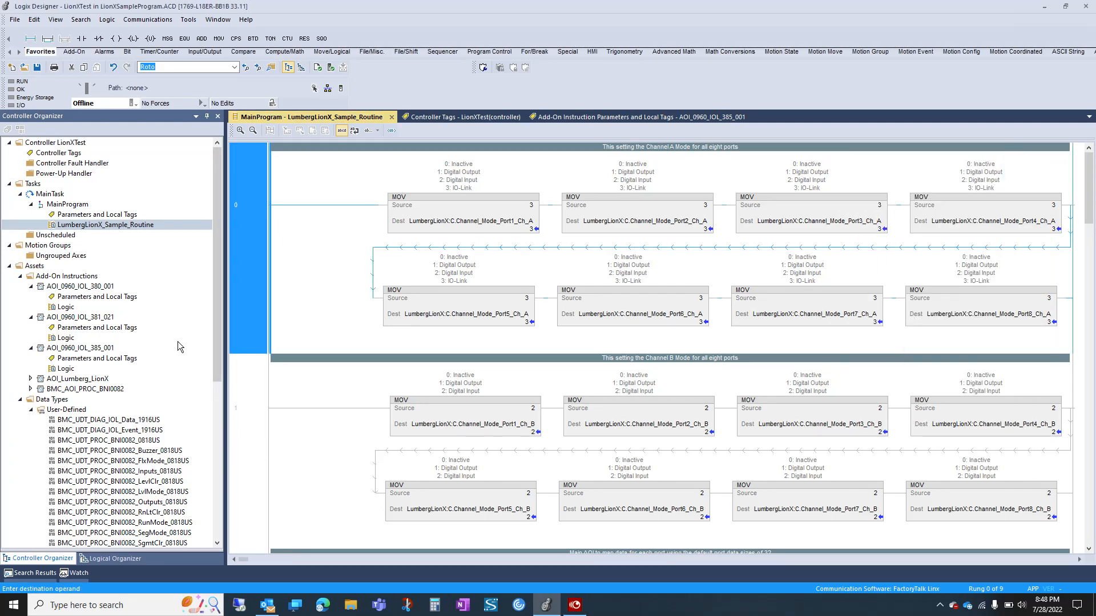
# Select the 935700-001 LumbergLionX module at 192.168.0.3 under Ethernet I/O configuration
pyautogui.click(106, 224)
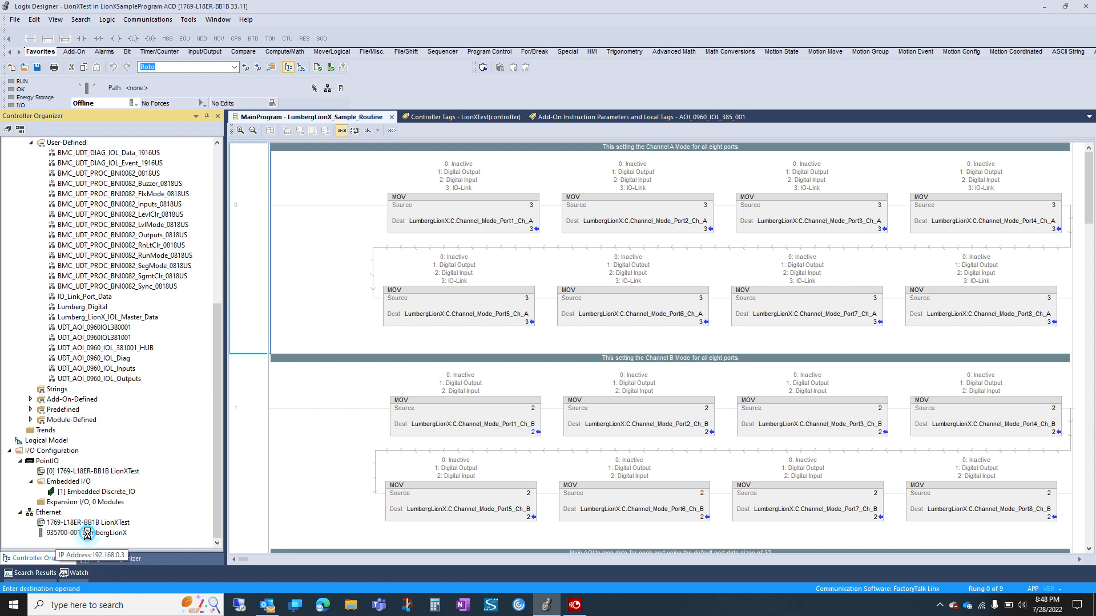
pyautogui.click(89, 533)
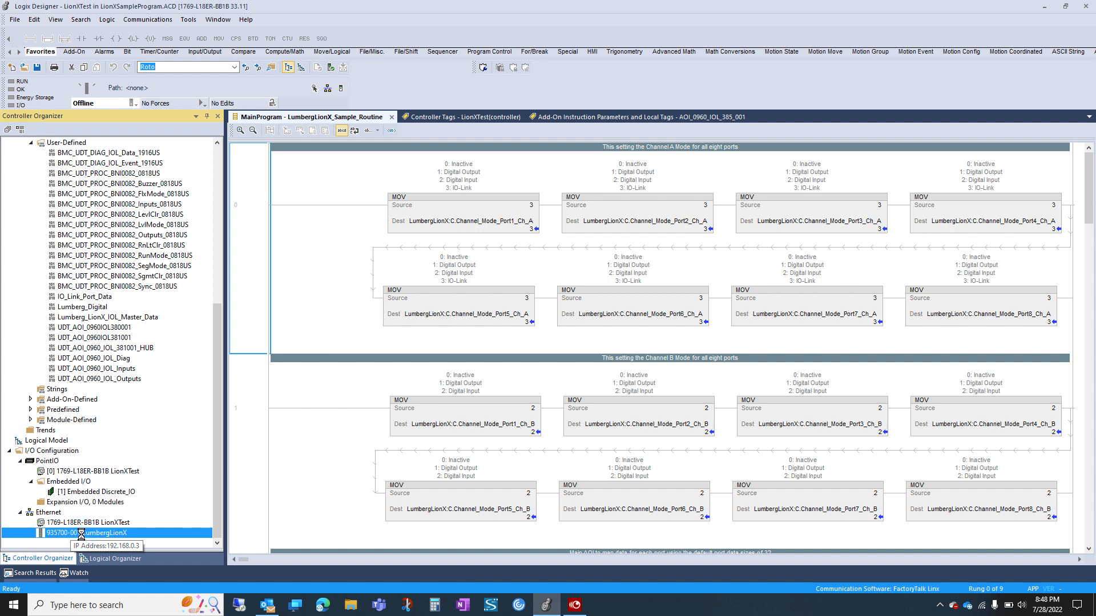
pyautogui.doubleClick(86, 532)
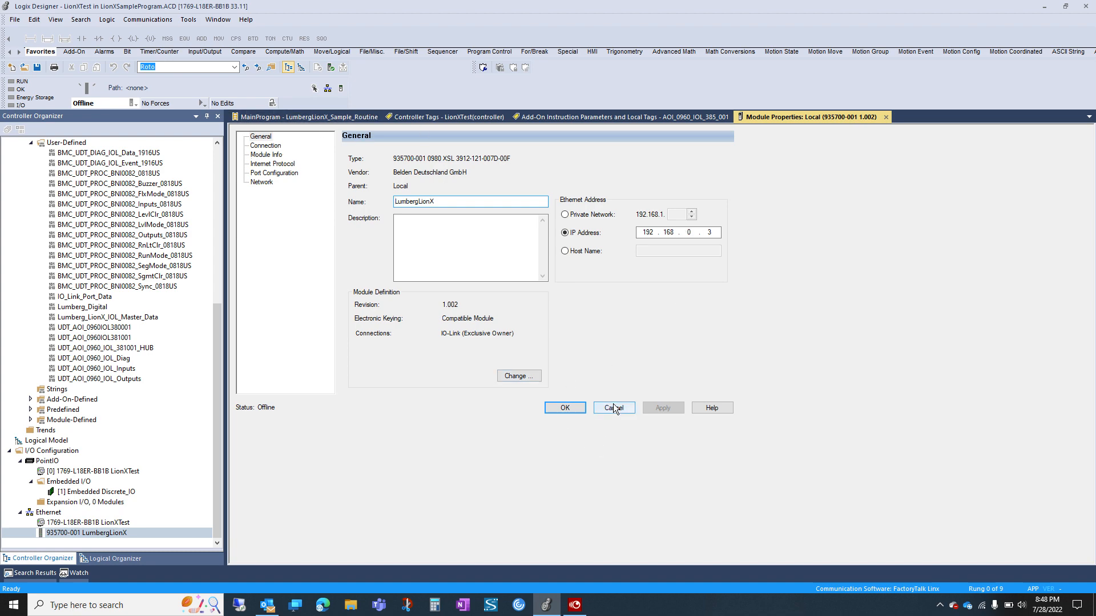
pyautogui.click(612, 407)
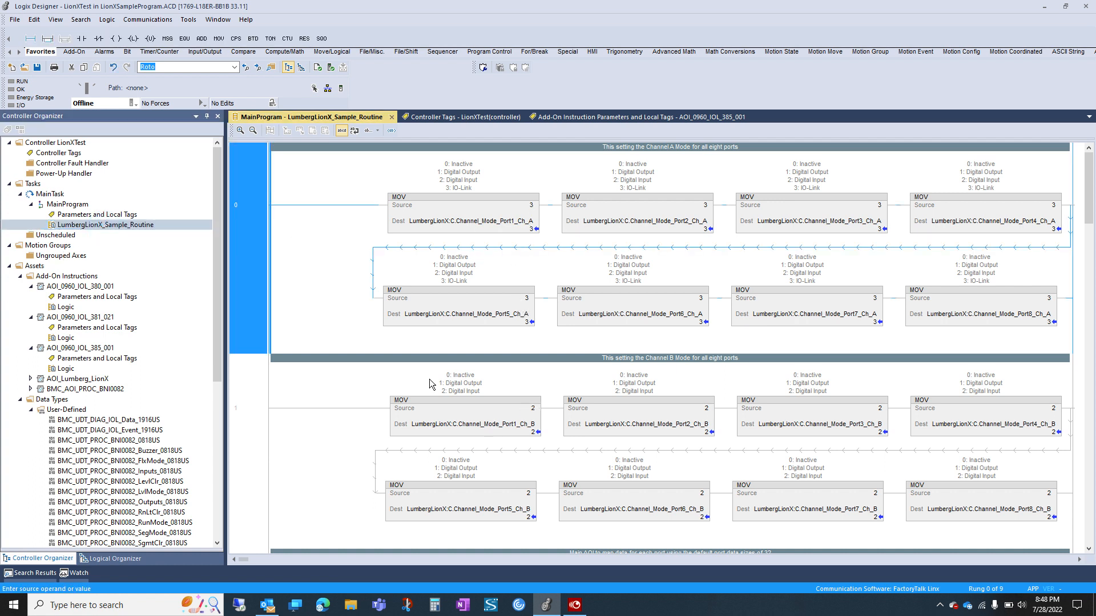
pyautogui.moveTo(526, 242)
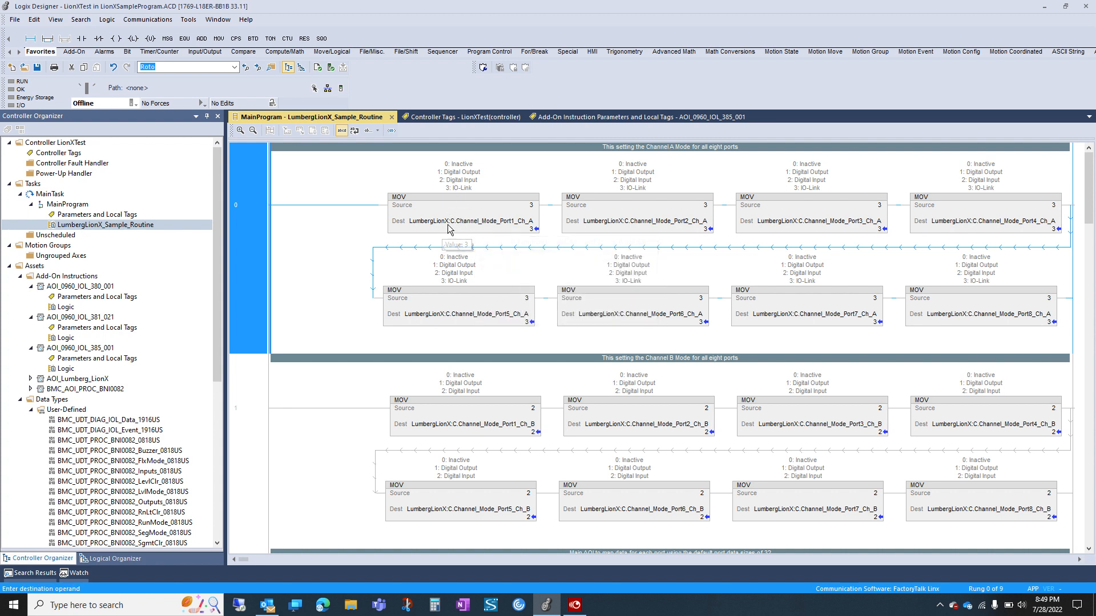
pyautogui.moveTo(455, 220)
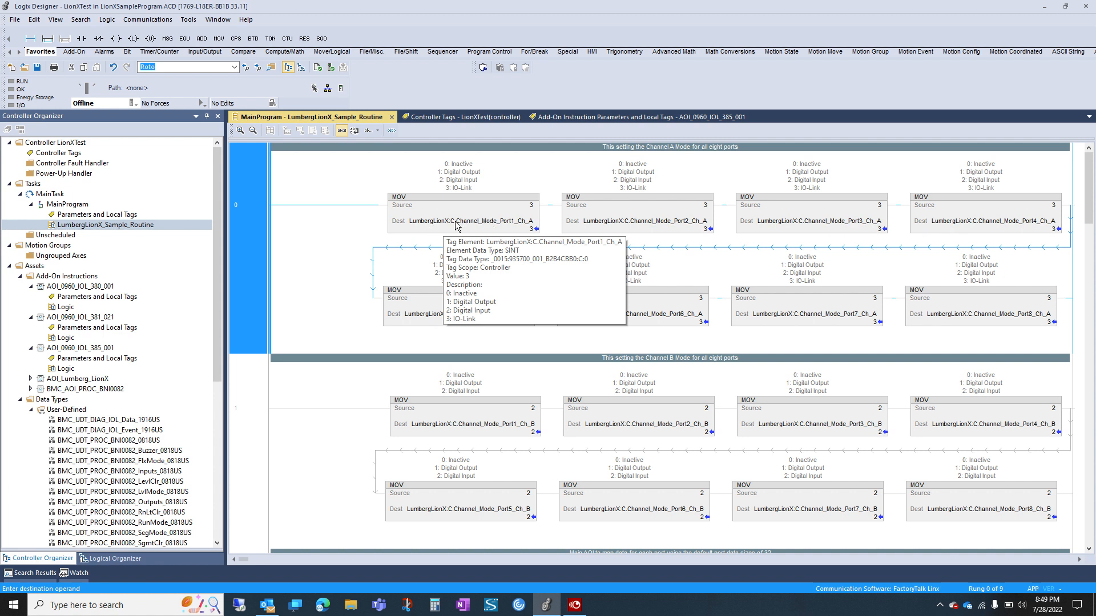
pyautogui.moveTo(451, 227)
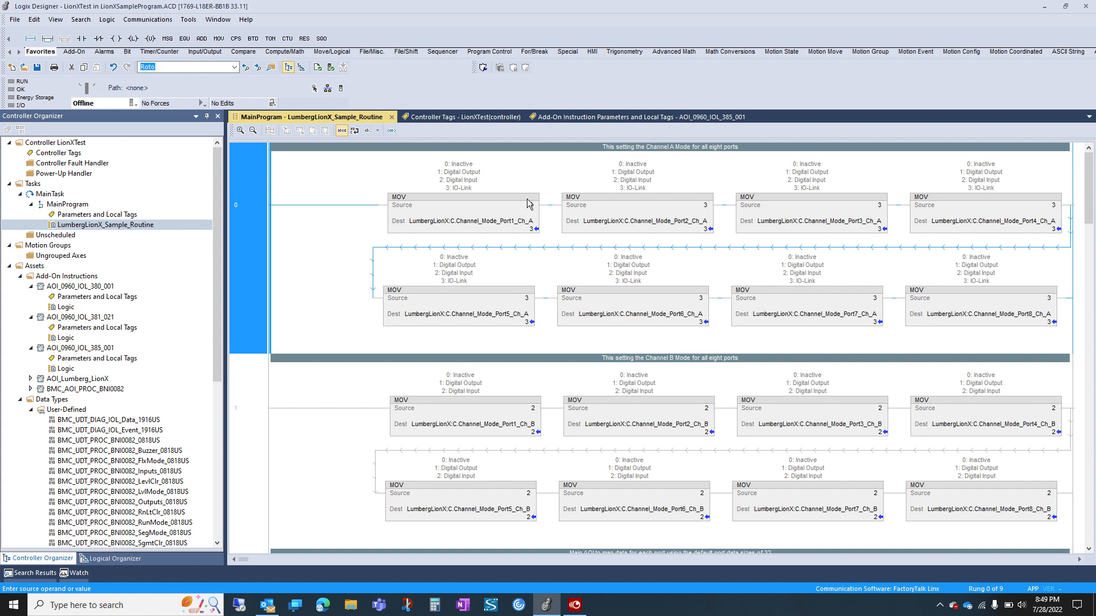
pyautogui.moveTo(488, 197)
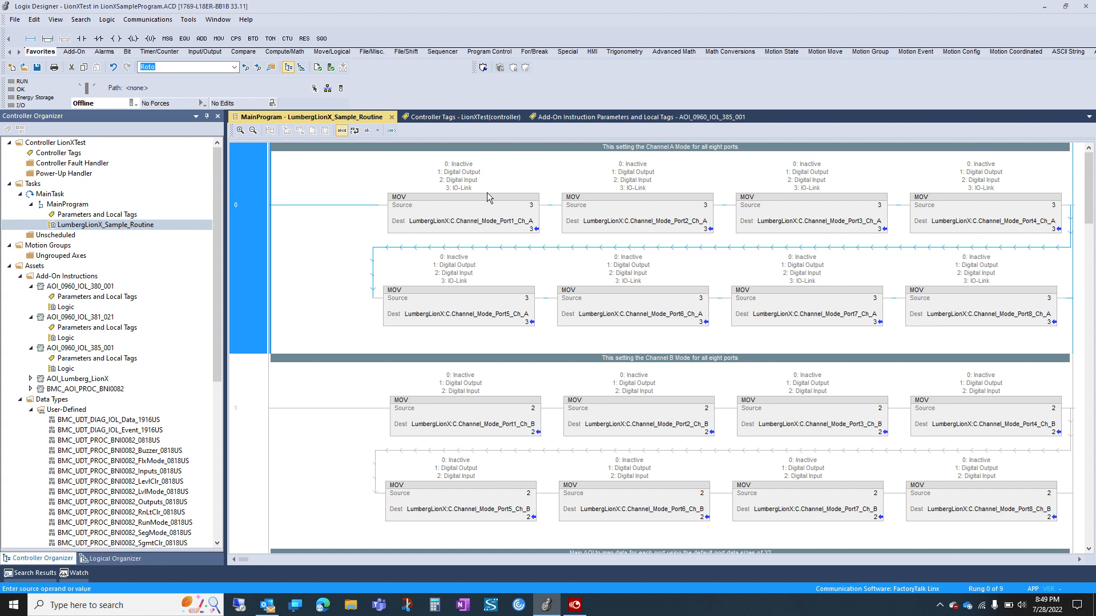
pyautogui.moveTo(460, 190)
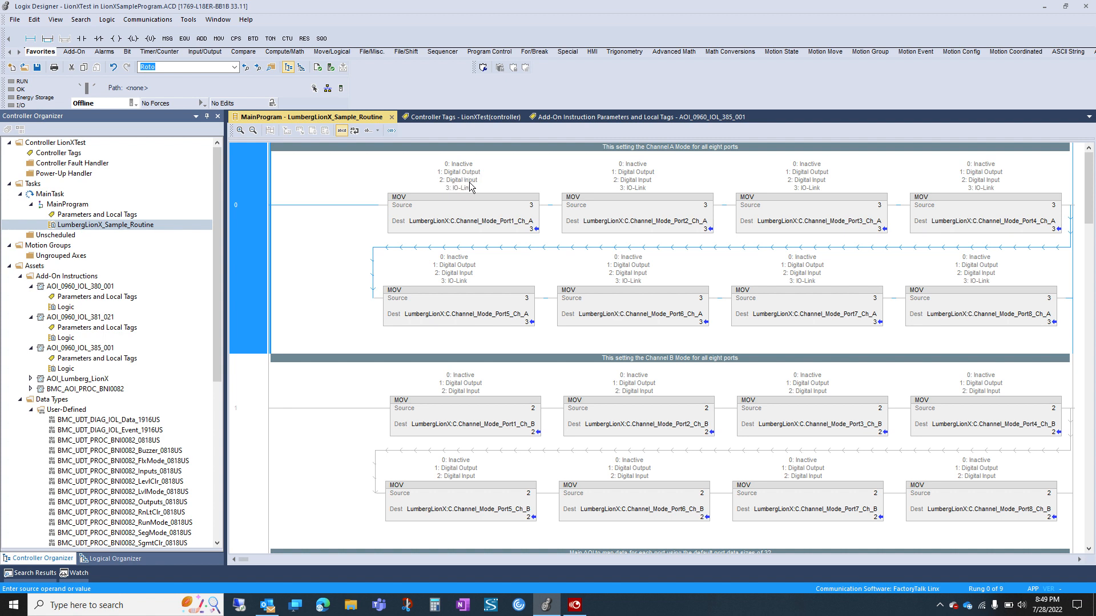
pyautogui.moveTo(446, 190)
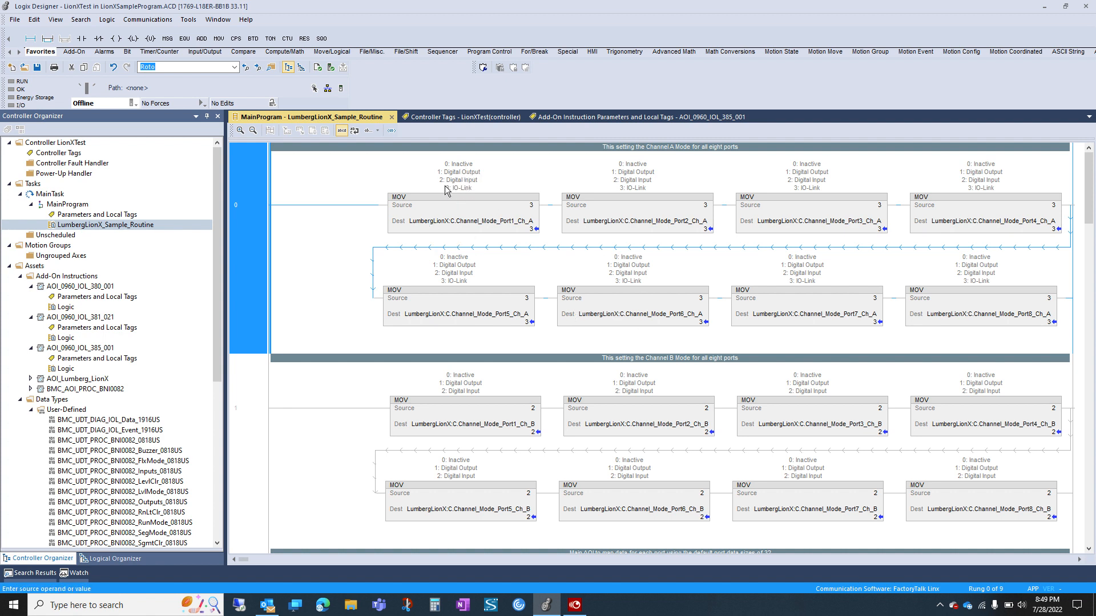
pyautogui.scroll(-3)
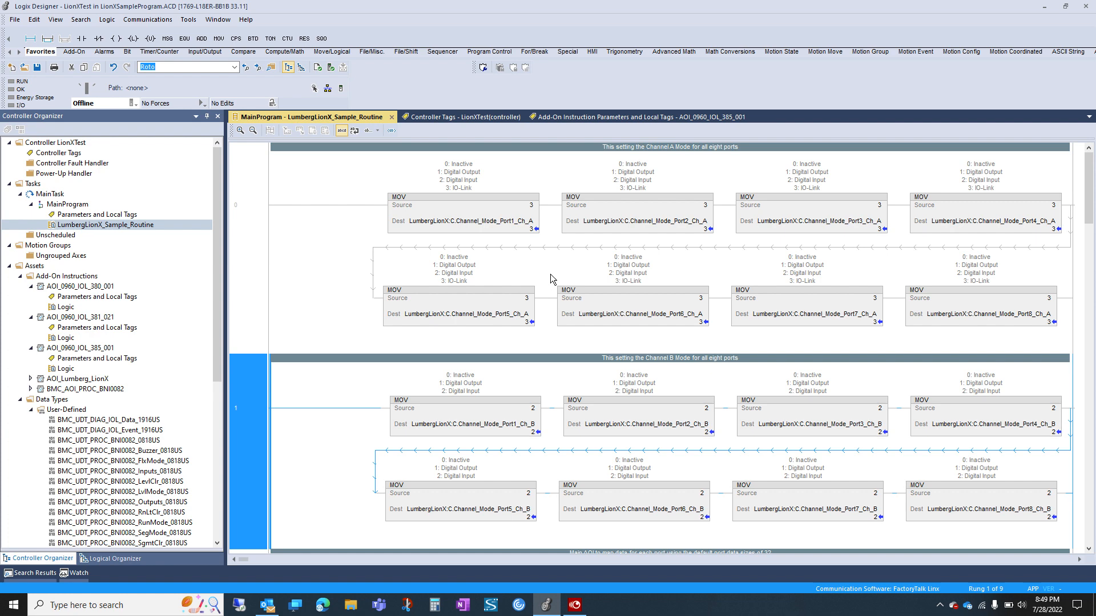
# Scroll to rung 2 and select the AOI_Lumberg_LionX block mapping Port1–Port8 data
pyautogui.scroll(-3)
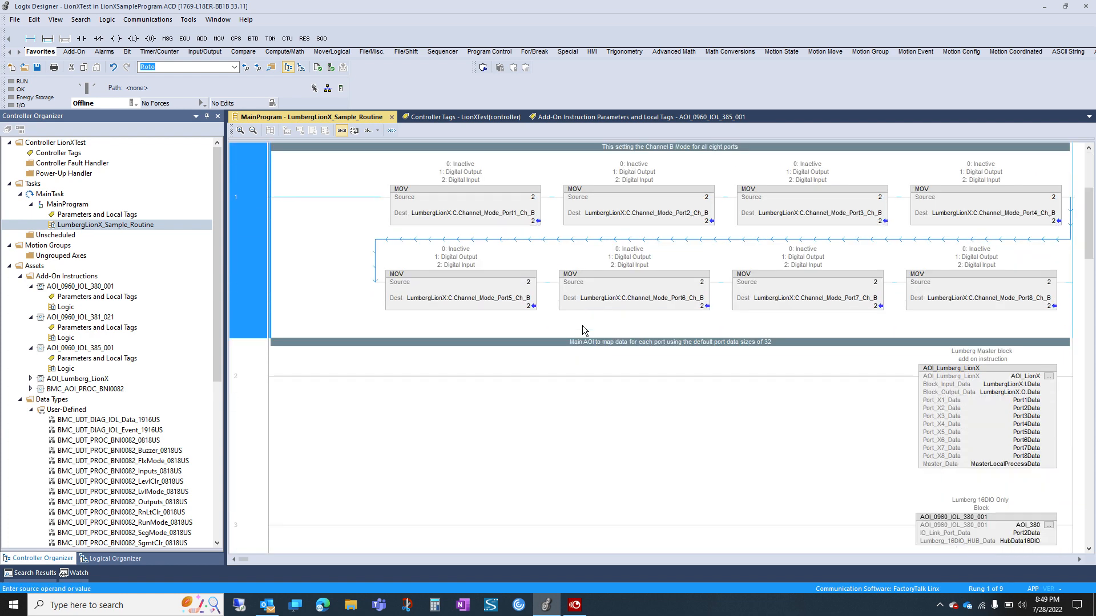
pyautogui.scroll(-3)
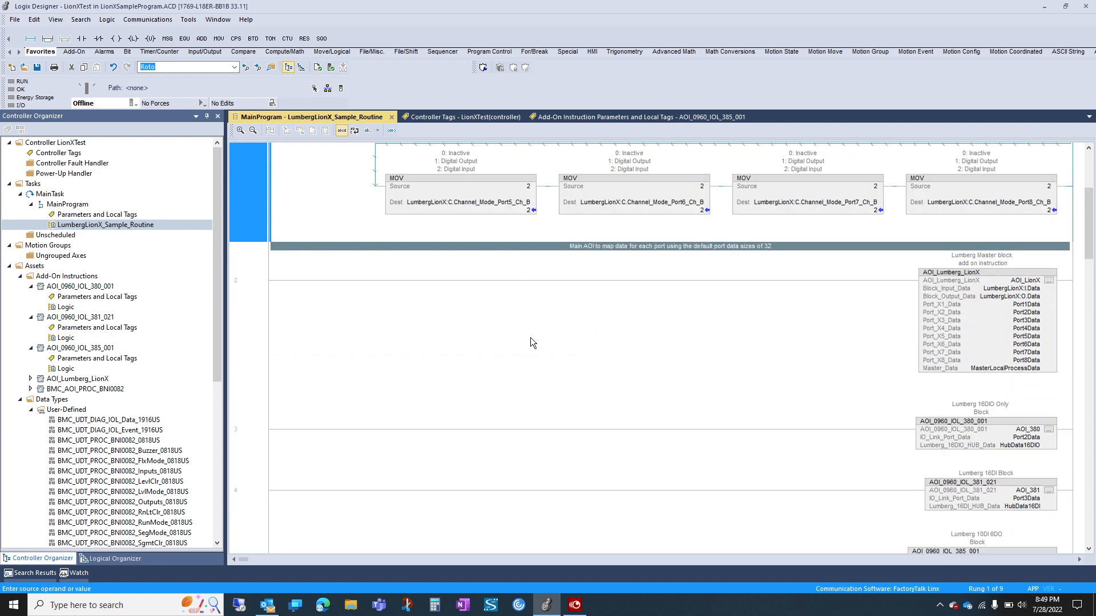
pyautogui.moveTo(619, 336)
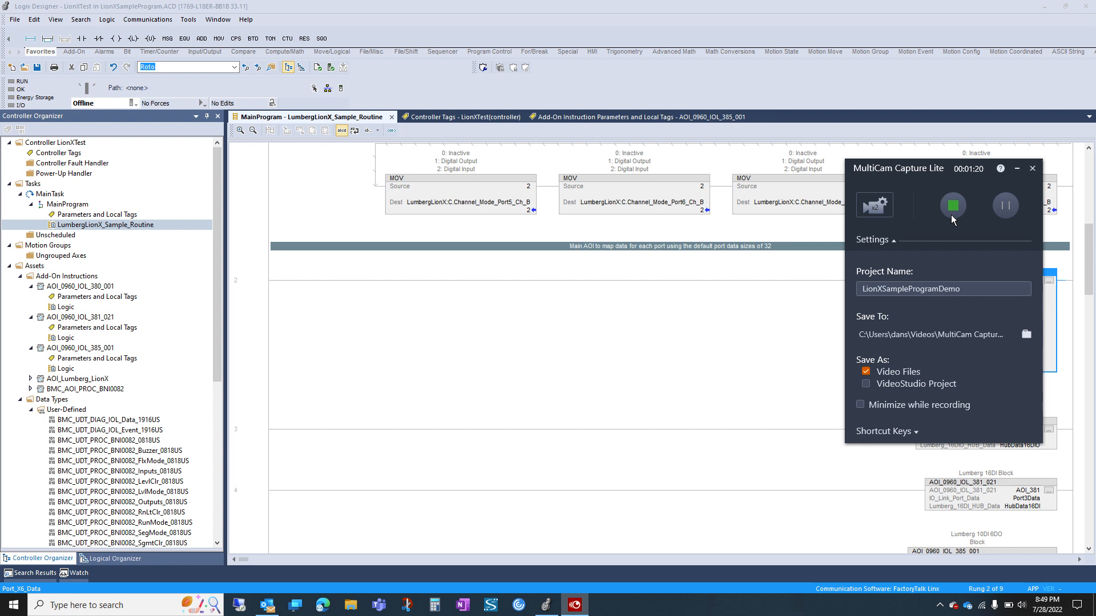
pyautogui.click(1033, 168)
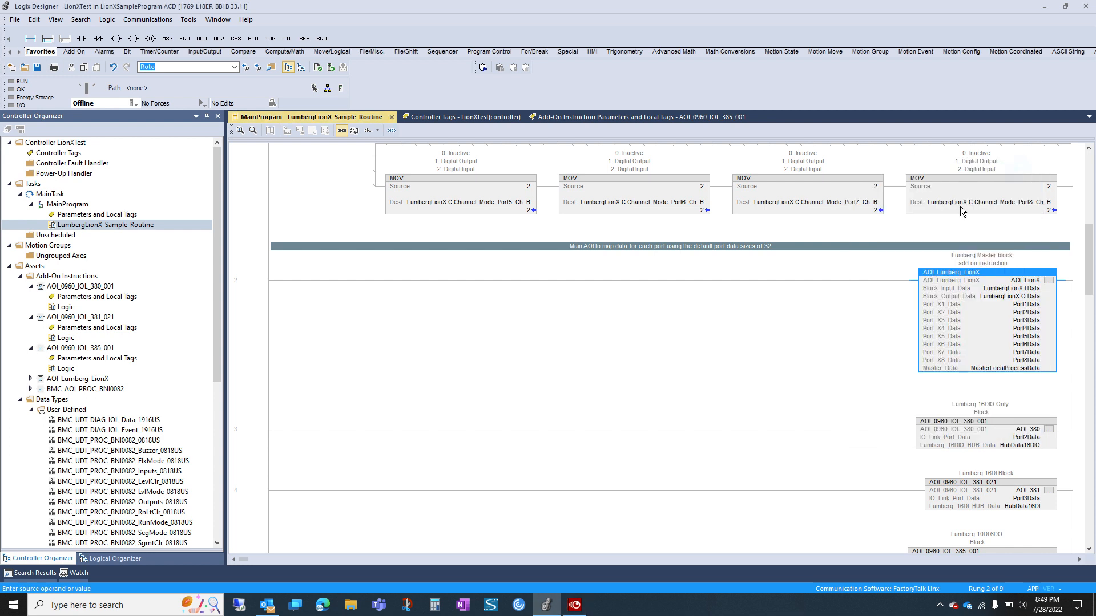
pyautogui.moveTo(253, 296)
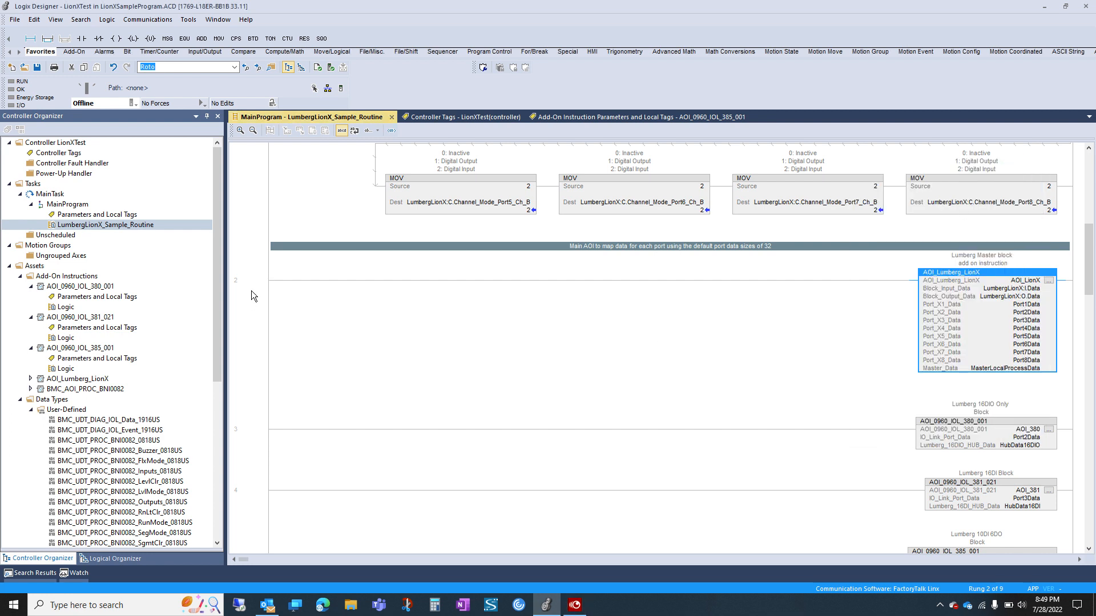
pyautogui.click(981, 271)
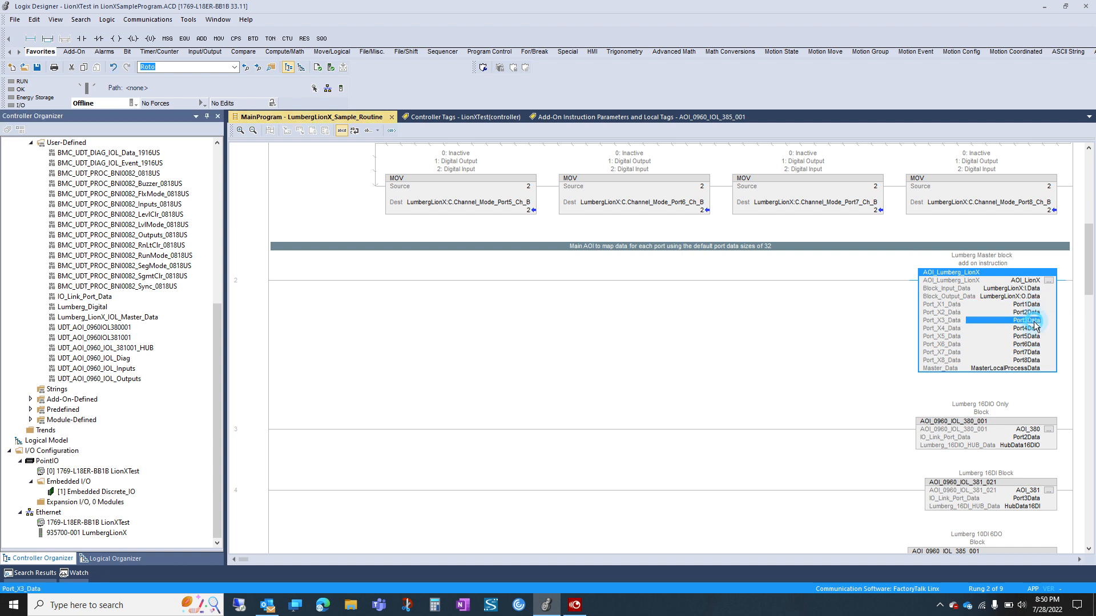
pyautogui.click(985, 304)
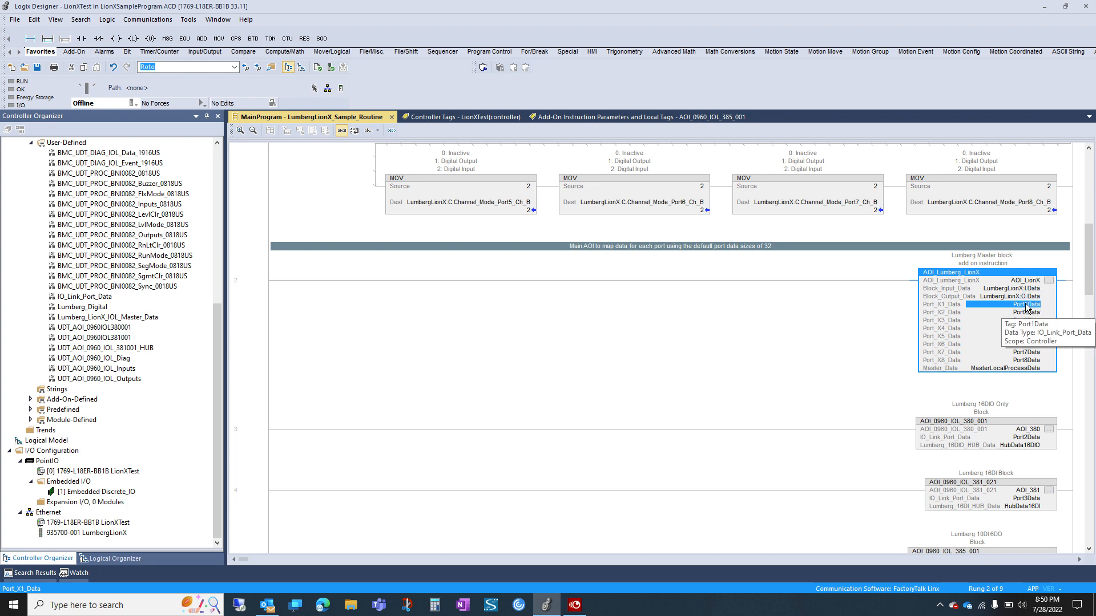
pyautogui.rightClick(1026, 304)
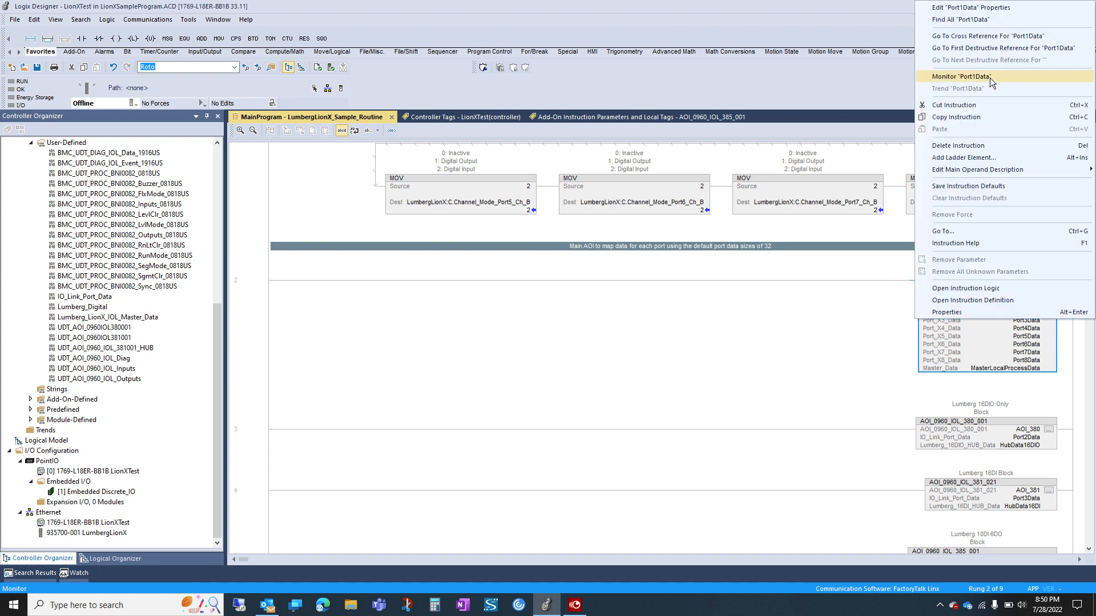
pyautogui.click(961, 75)
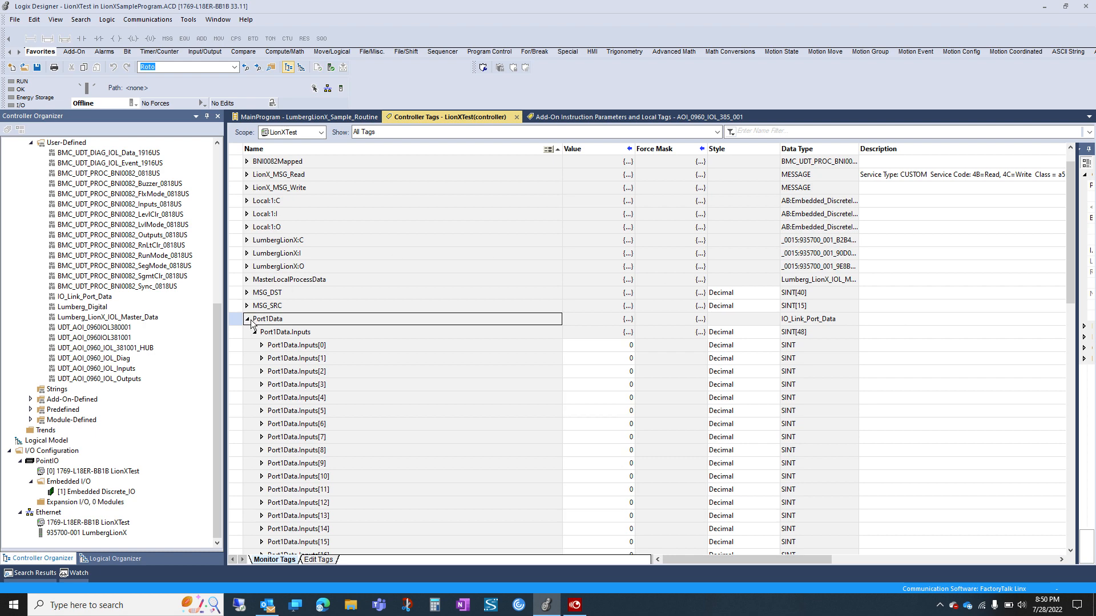
pyautogui.click(246, 319)
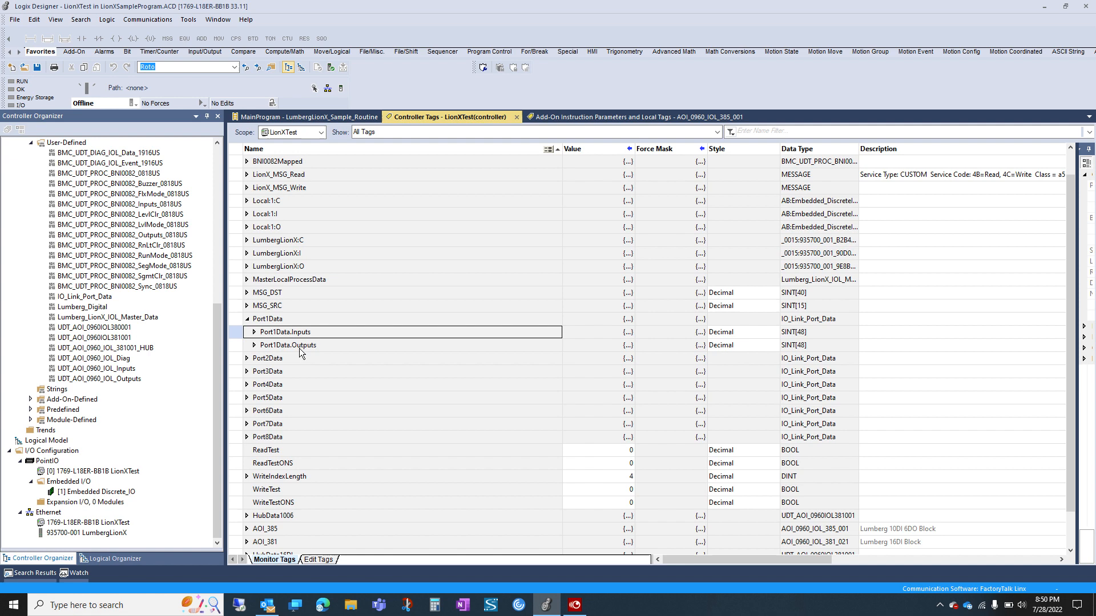
pyautogui.click(308, 117)
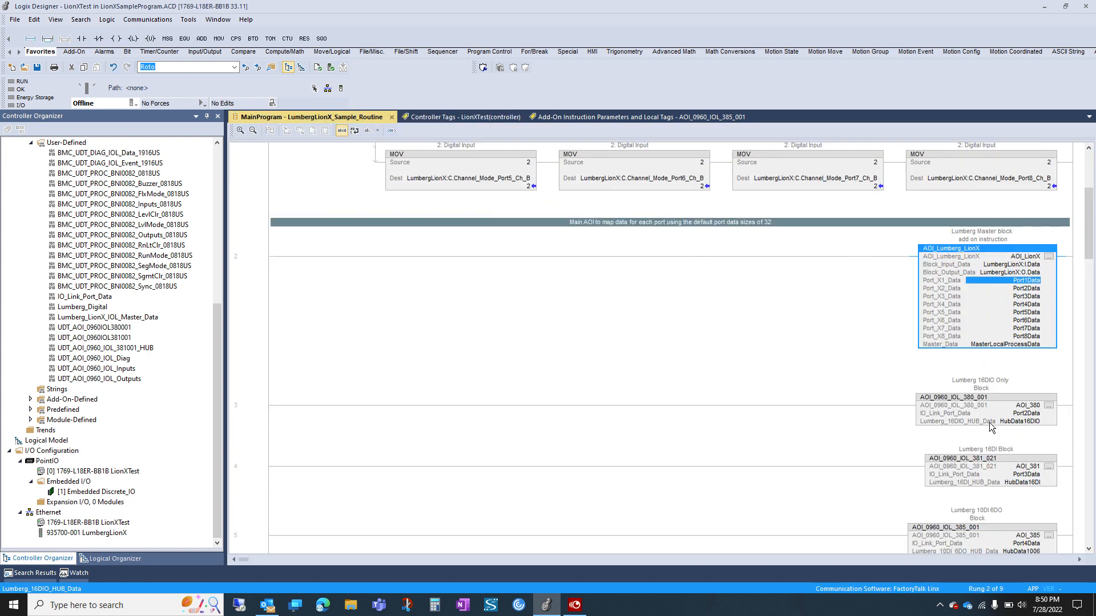
pyautogui.moveTo(991, 427)
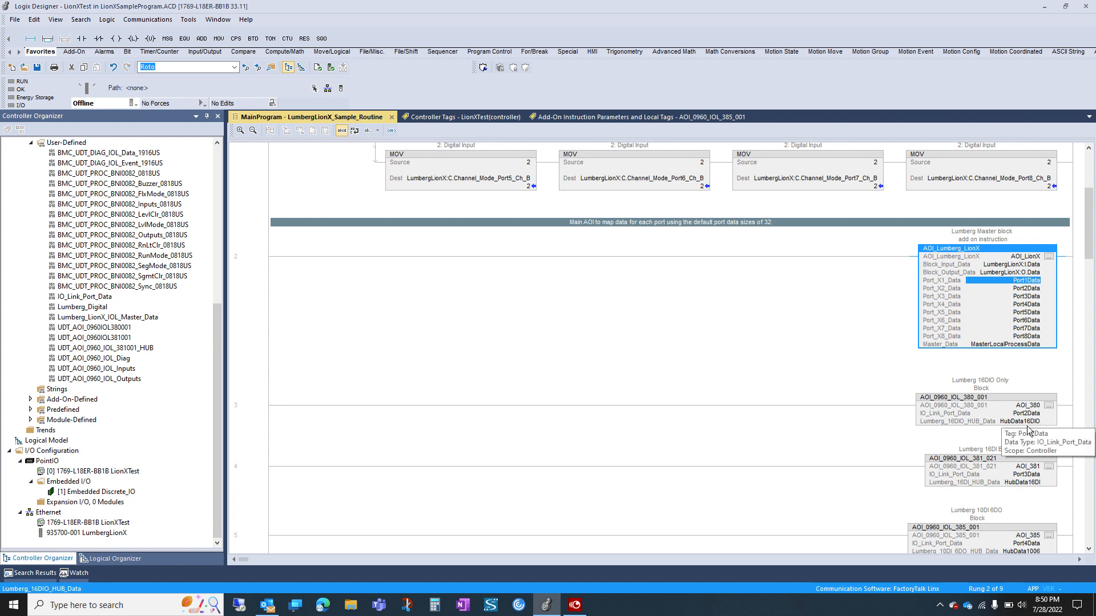
pyautogui.scroll(-3)
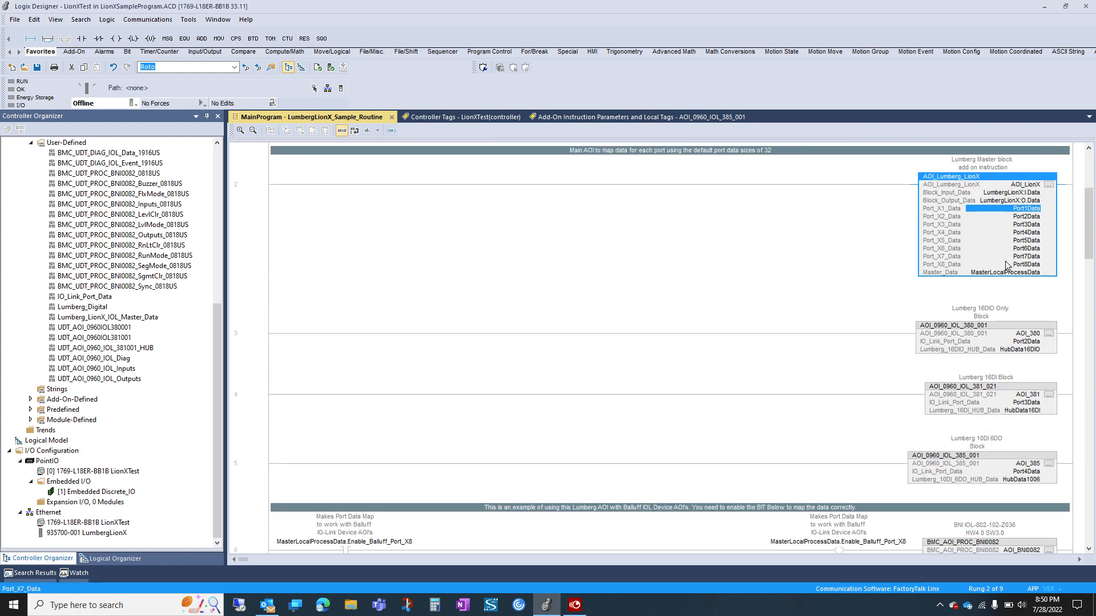
pyautogui.moveTo(1024, 346)
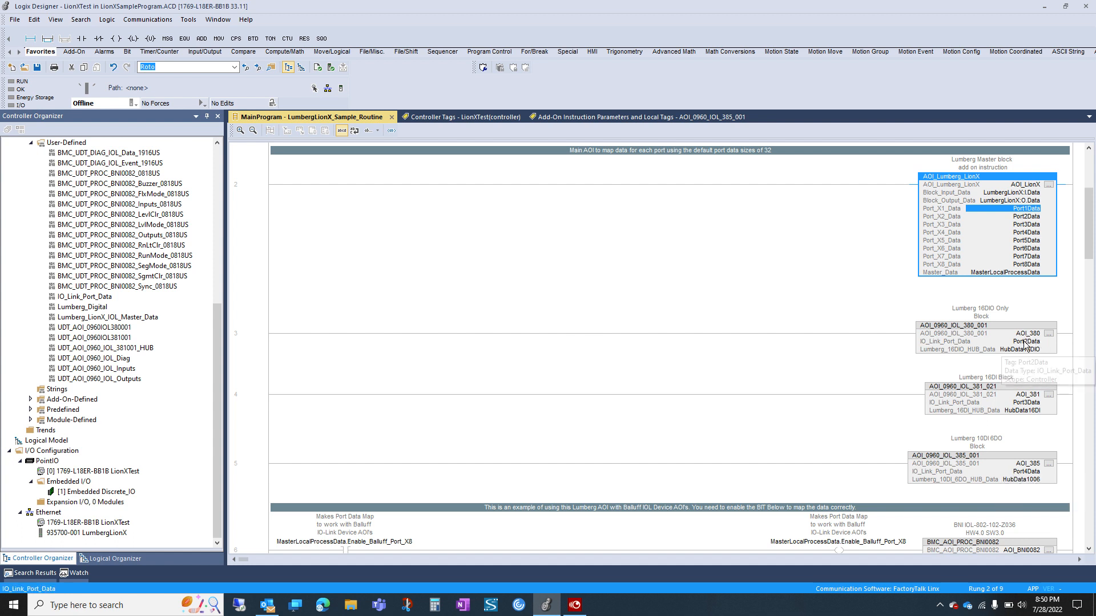
pyautogui.moveTo(959, 356)
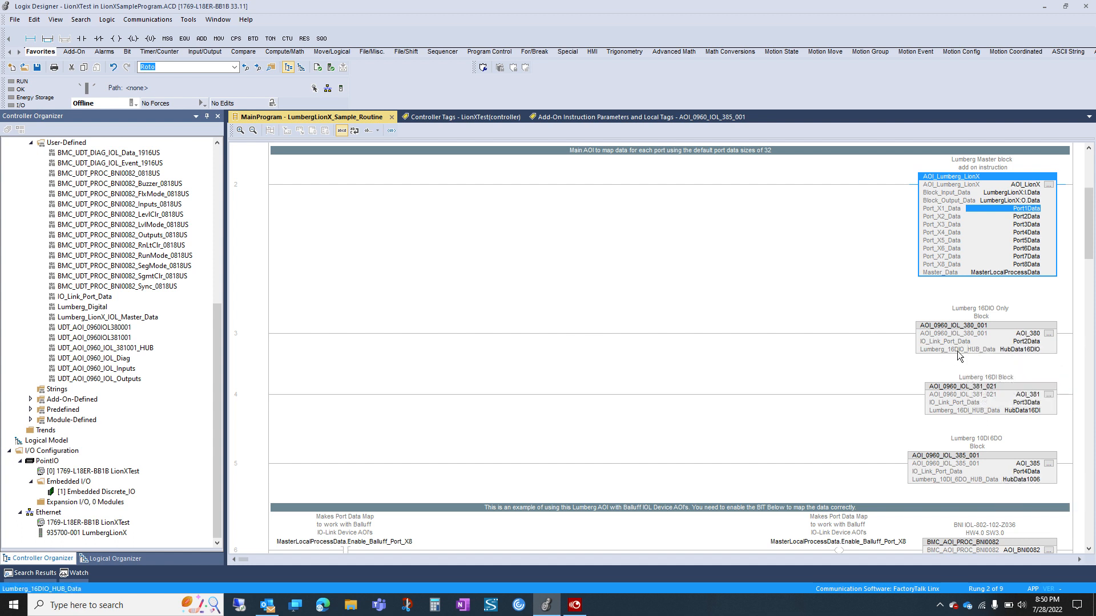
pyautogui.moveTo(1020, 334)
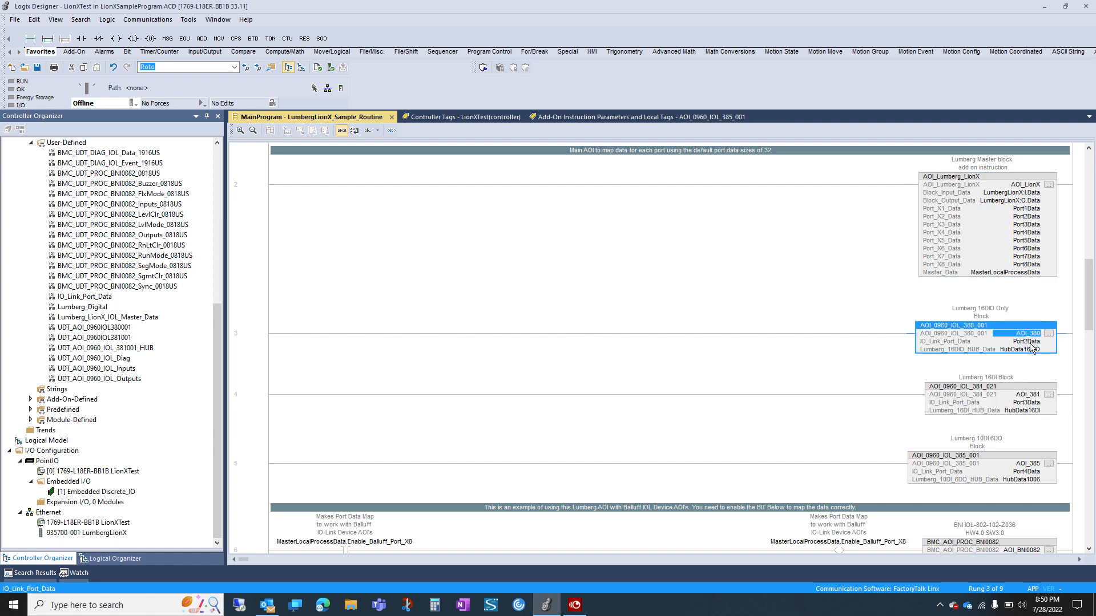
pyautogui.click(1013, 341)
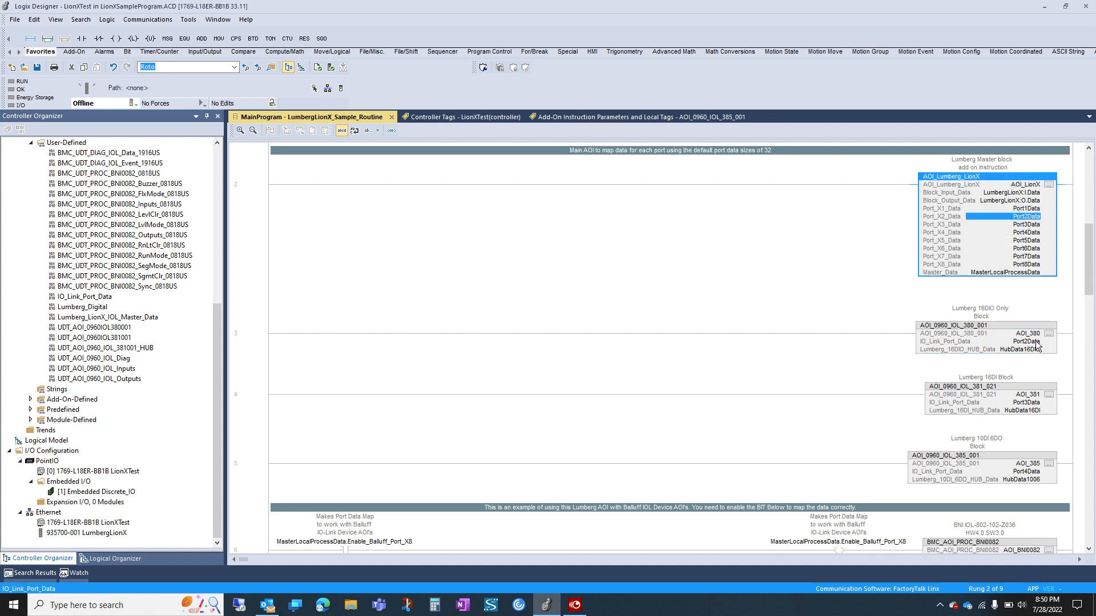
pyautogui.moveTo(1017, 350)
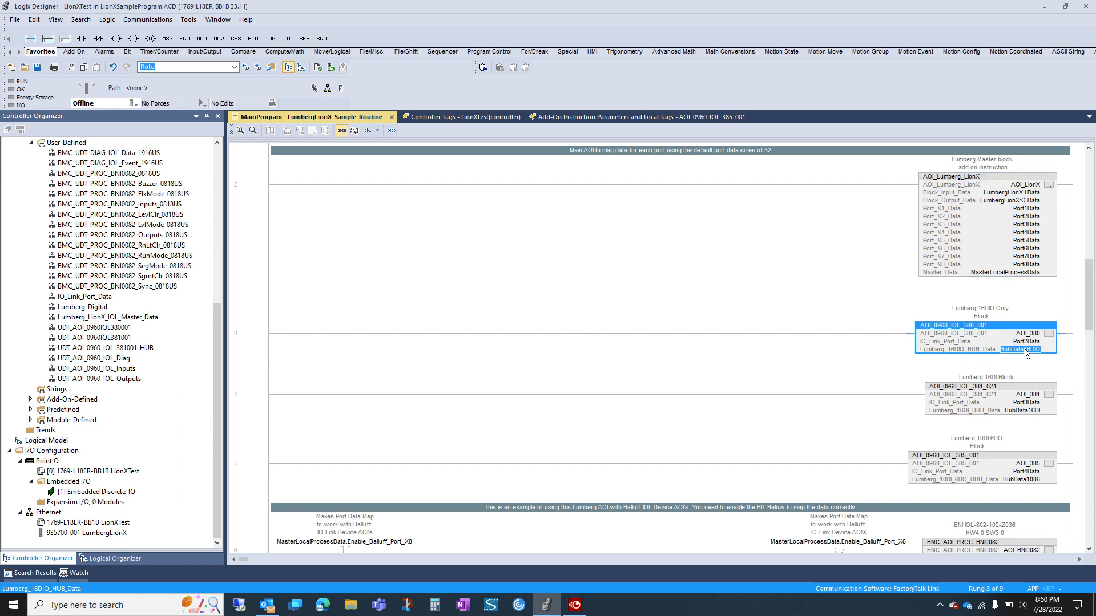
pyautogui.rightClick(1020, 350)
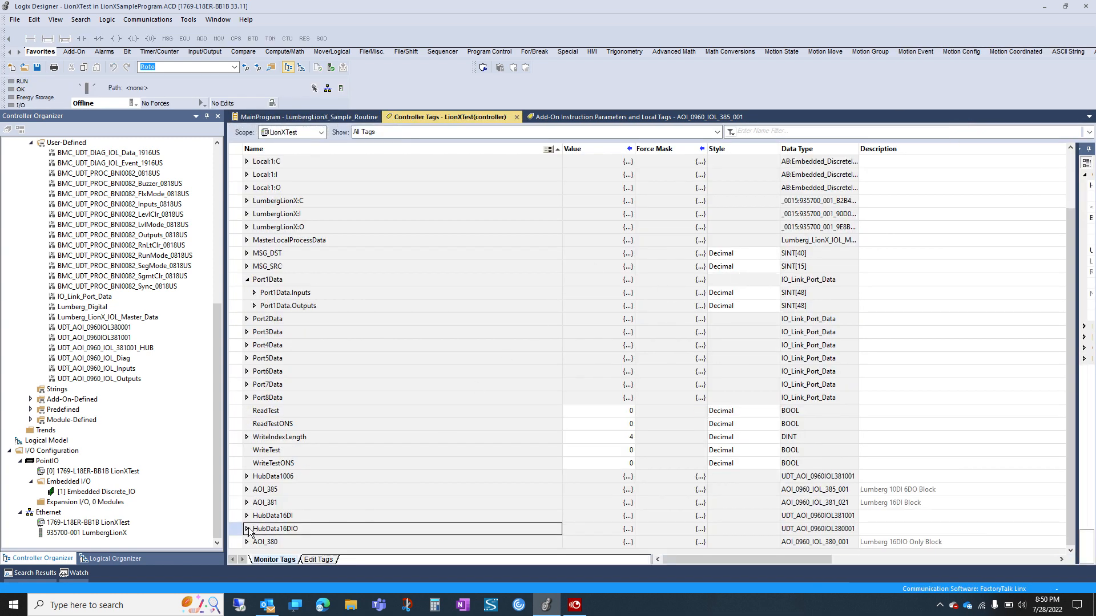
# Expand HubData16DIO and HubData16DIO.I to list input port bits, Module_Diag and output bits
pyautogui.click(246, 476)
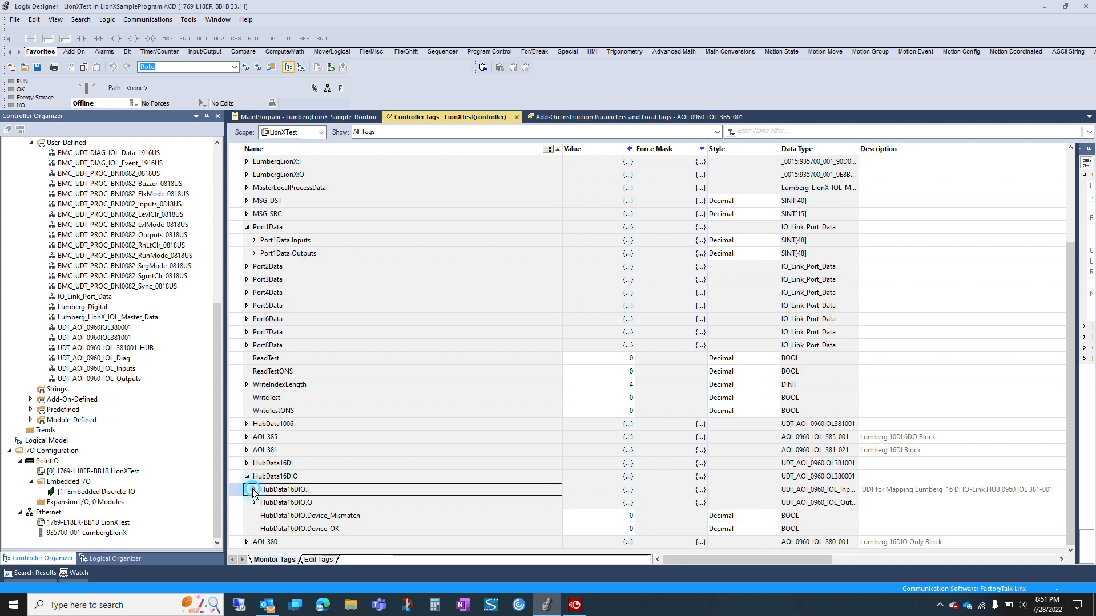
pyautogui.click(246, 489)
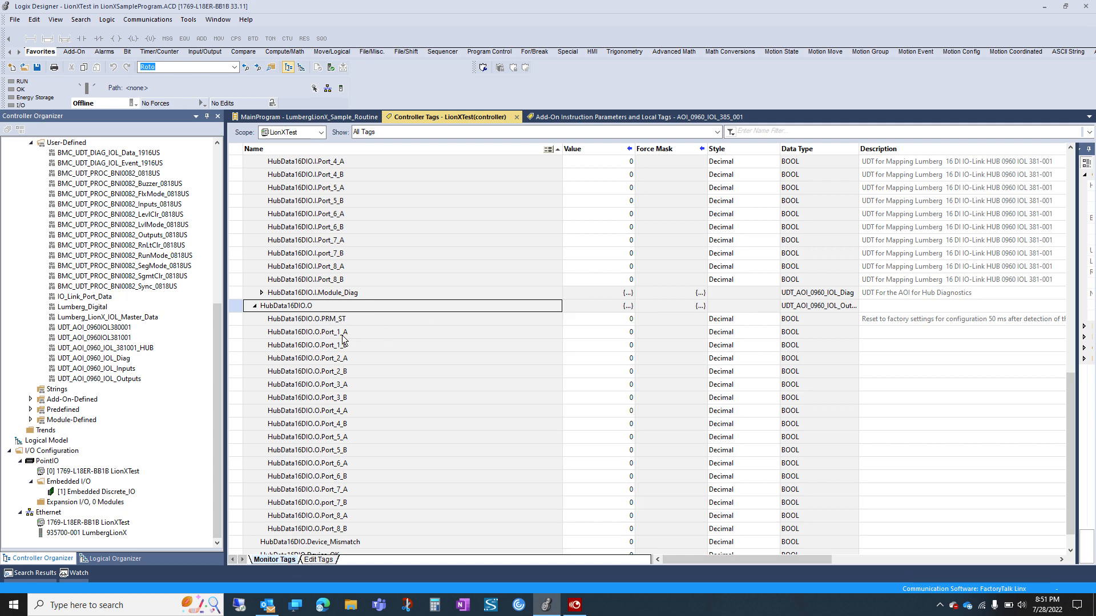
pyautogui.scroll(-3)
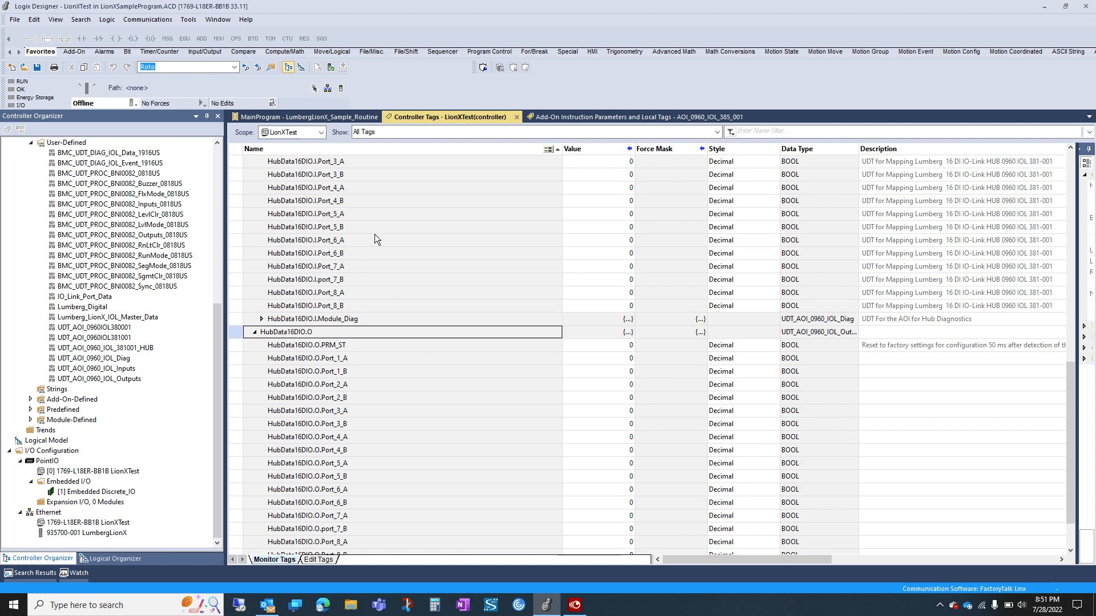
pyautogui.moveTo(627, 407)
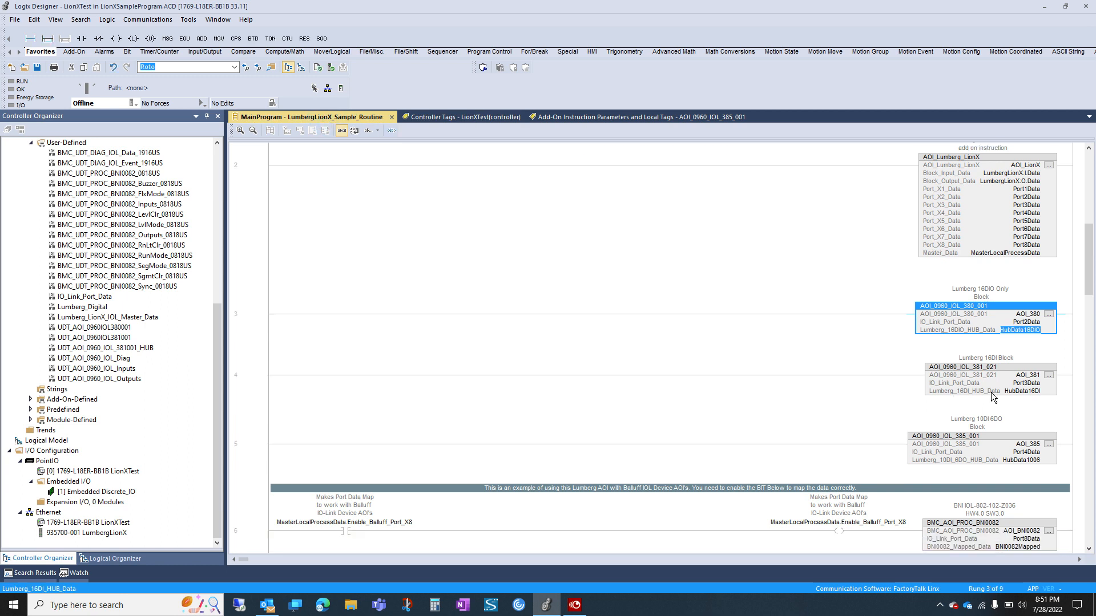
pyautogui.moveTo(976, 399)
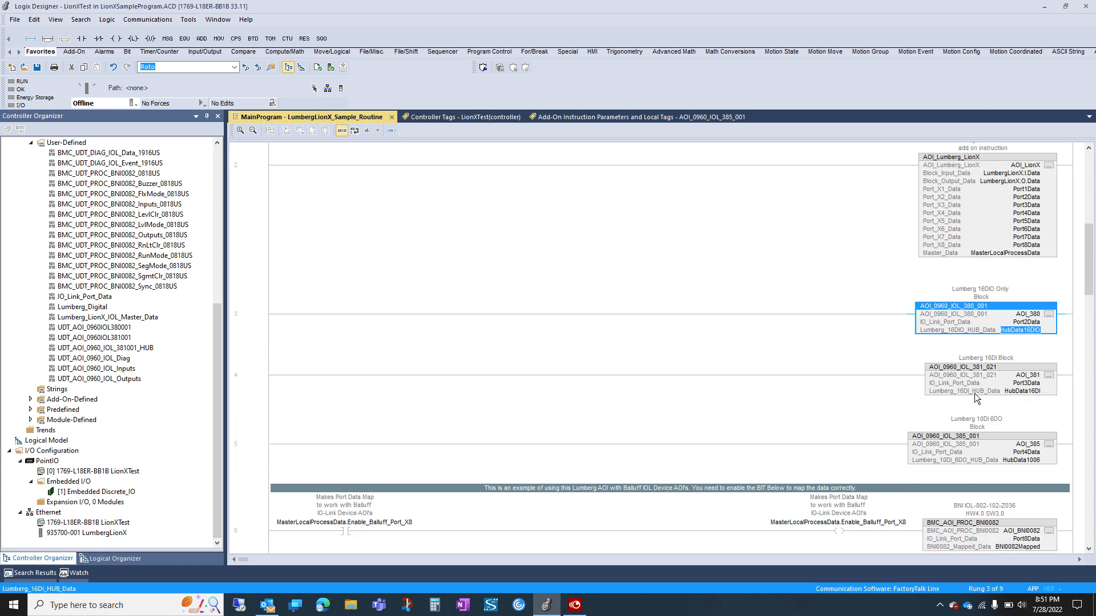
# Select the Port3Data operand on rung 4's AOI_0960_IOL_381_021 16DI block
pyautogui.click(1025, 383)
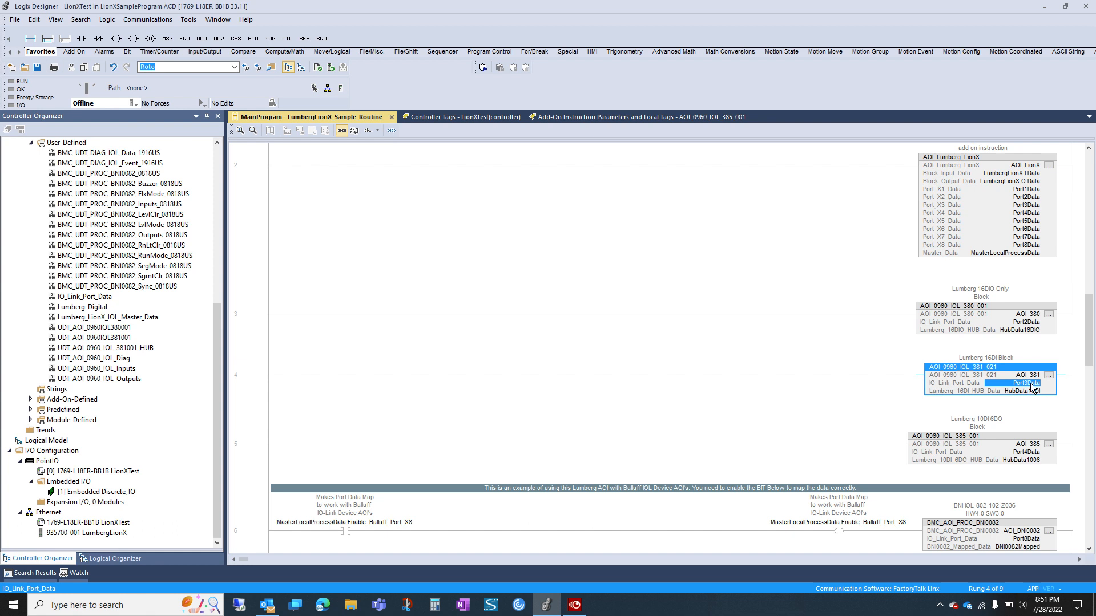
pyautogui.moveTo(1046, 418)
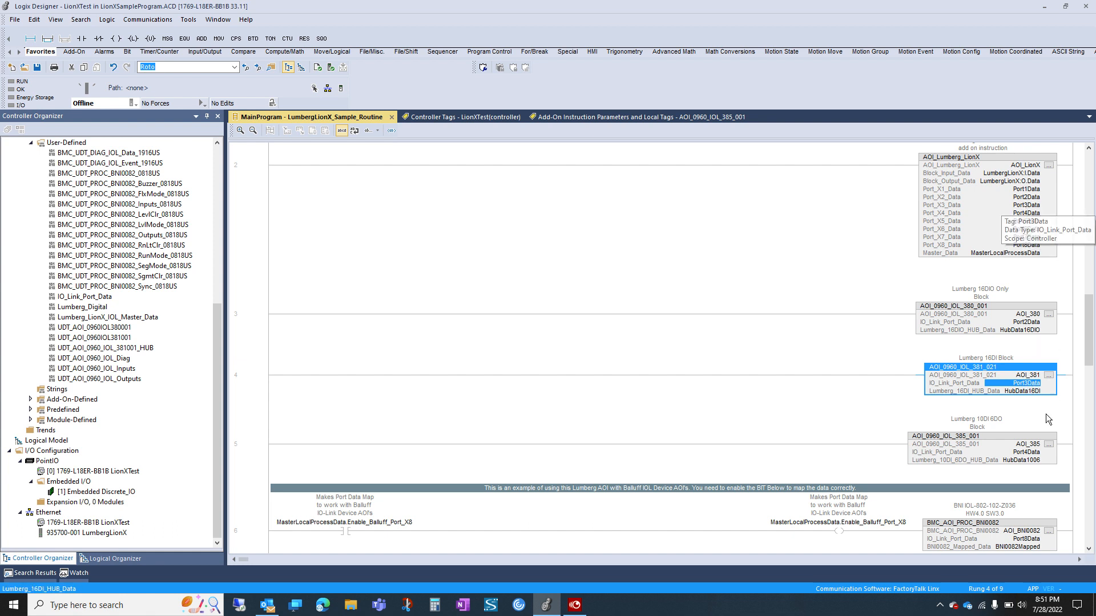
pyautogui.moveTo(1028, 391)
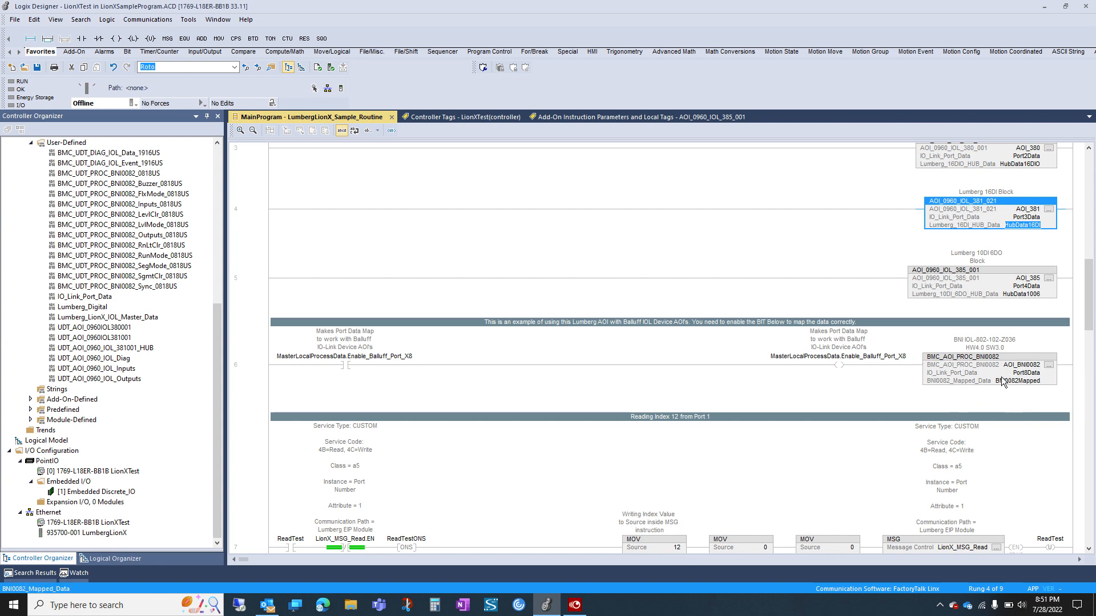
pyautogui.moveTo(934, 384)
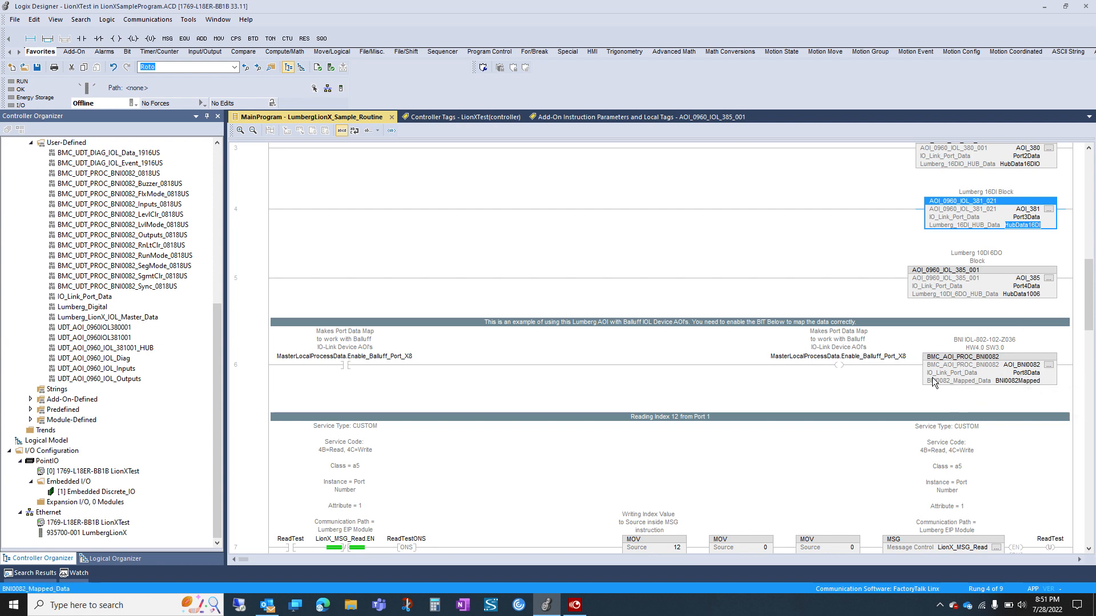
pyautogui.scroll(-3)
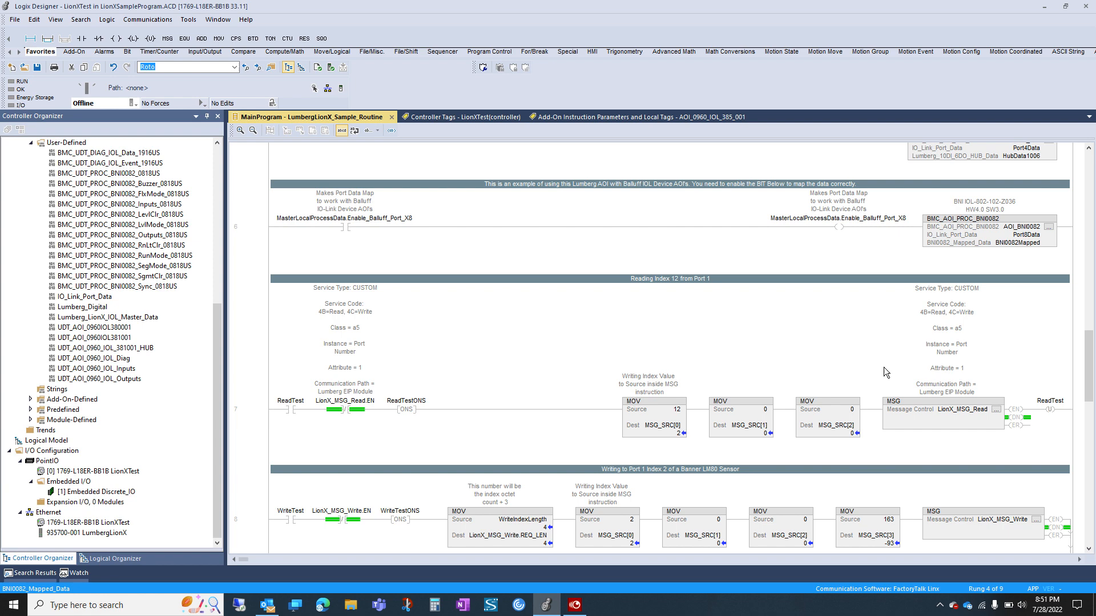
pyautogui.moveTo(353, 225)
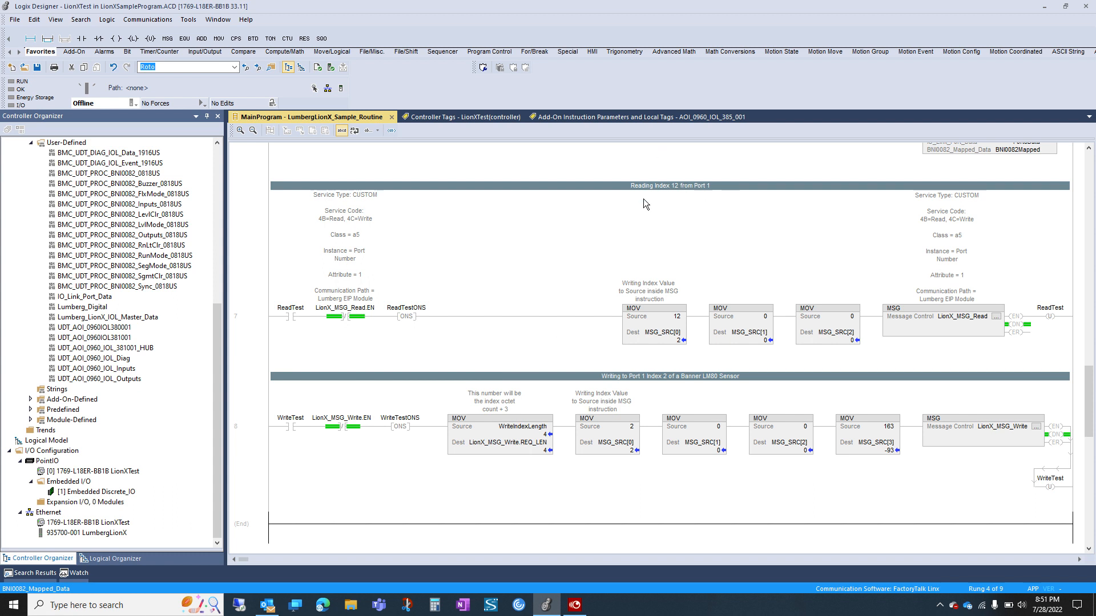
pyautogui.moveTo(847, 293)
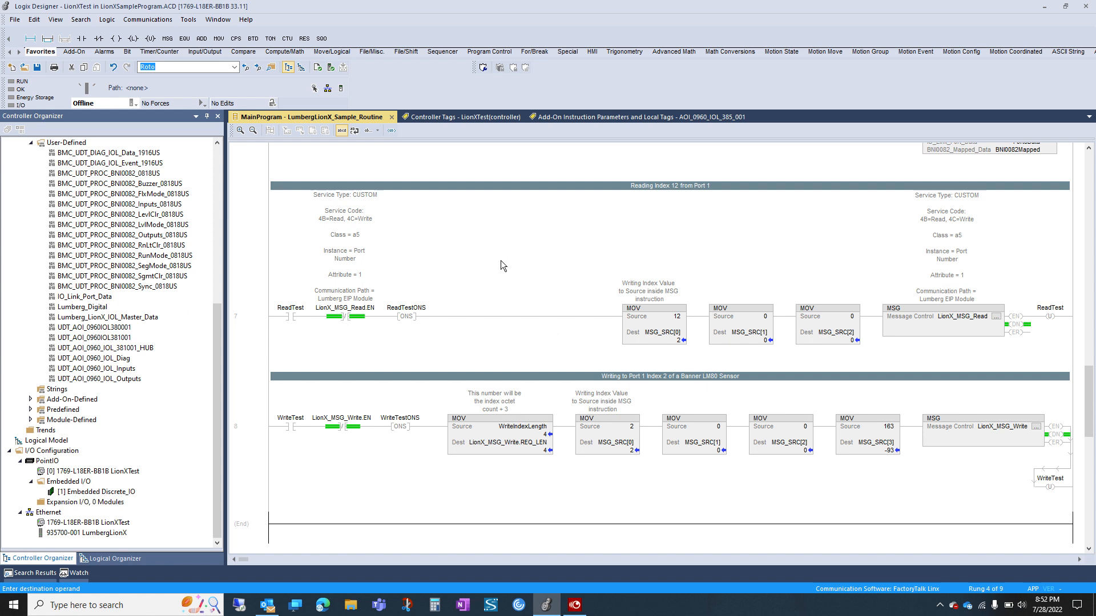
pyautogui.moveTo(670, 212)
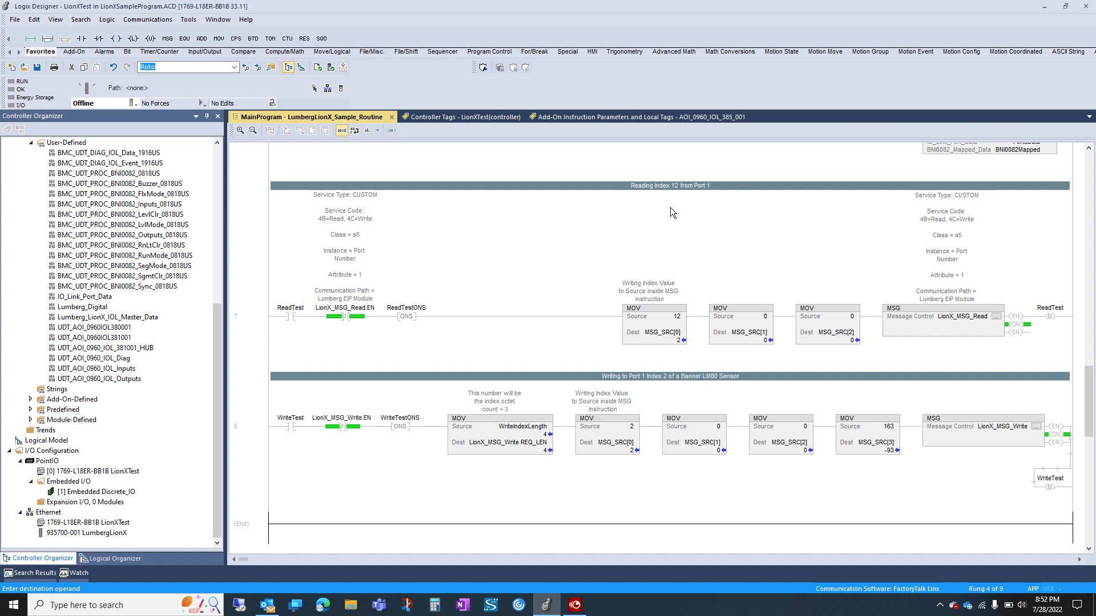
pyautogui.moveTo(710, 194)
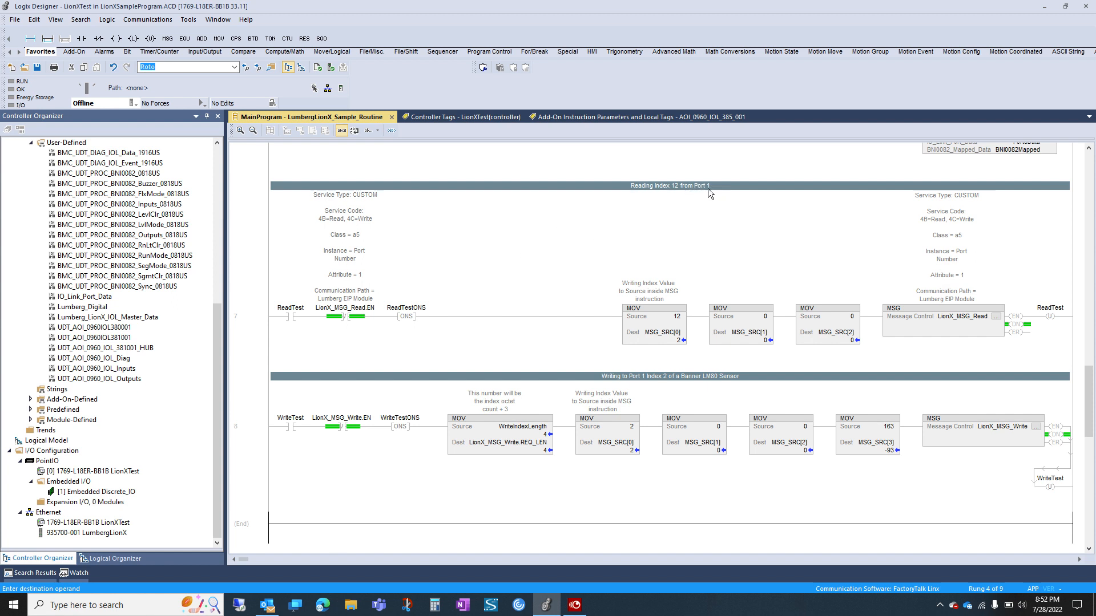
pyautogui.moveTo(664, 193)
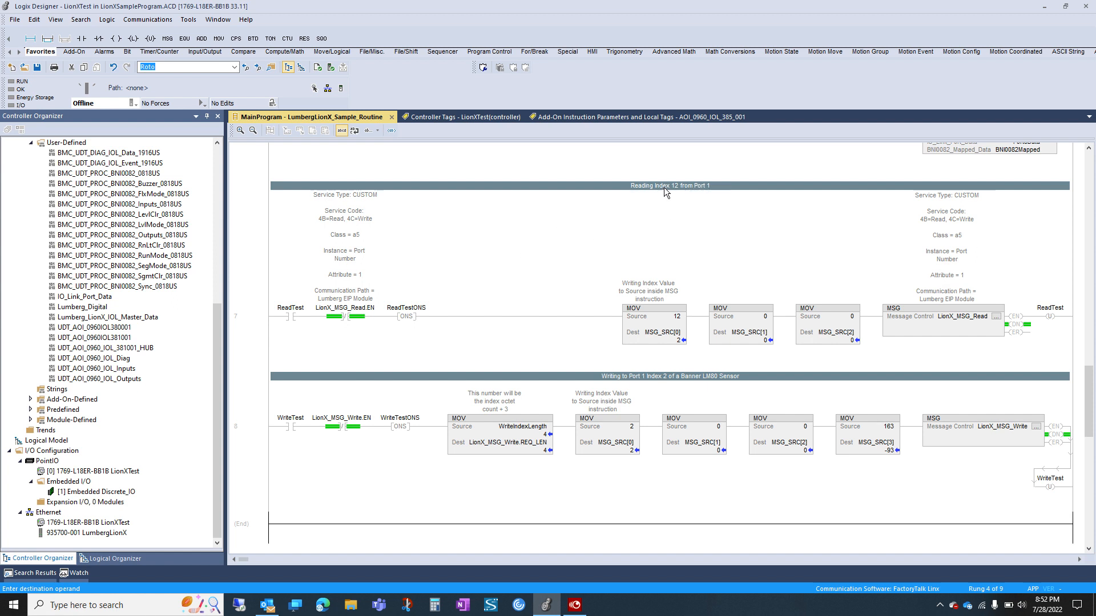